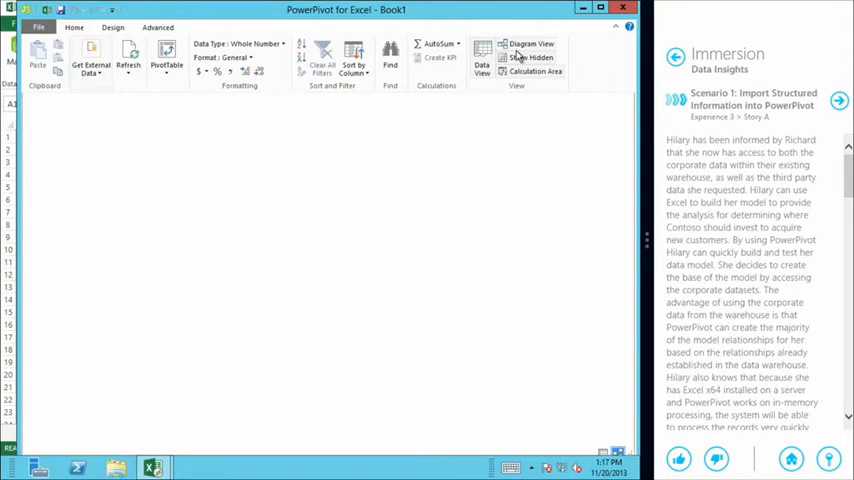
Switch to Diagram View to show the imported corporate tables with their detected relationships.
{"action": "left_click", "coordinate": [531, 43]}
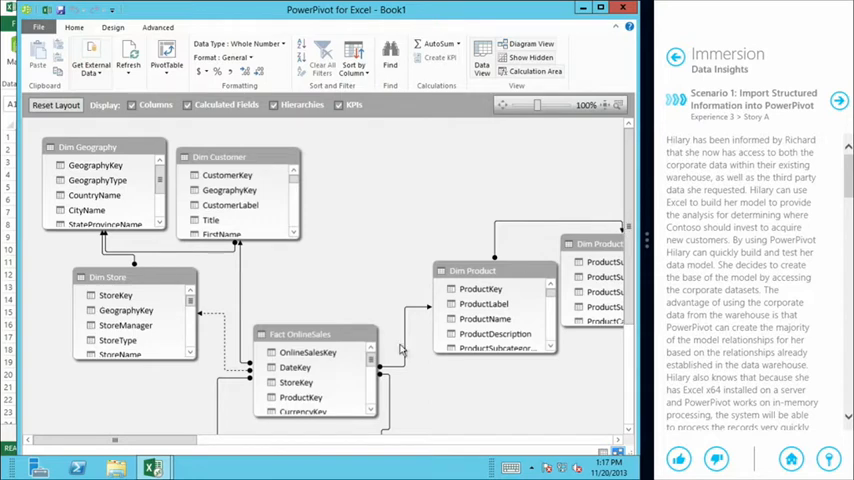
{"action": "mouse_move", "coordinate": [318, 220]}
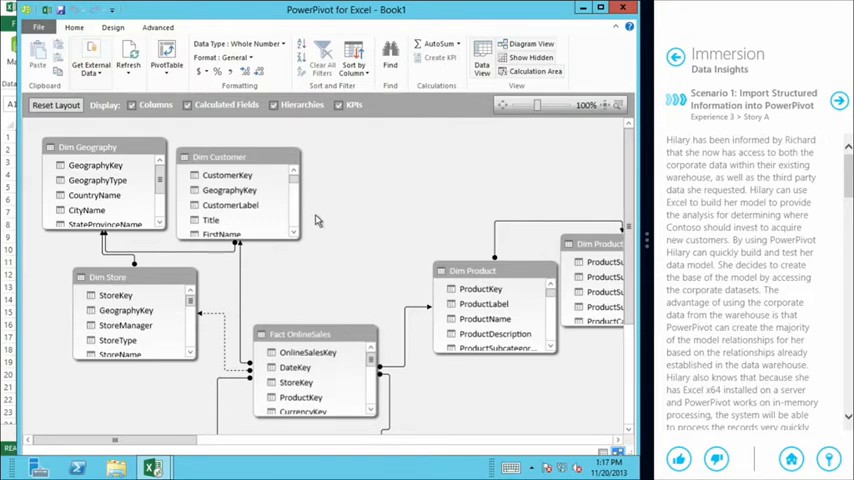
{"action": "scroll", "scroll_direction": "down", "scroll_amount": 3}
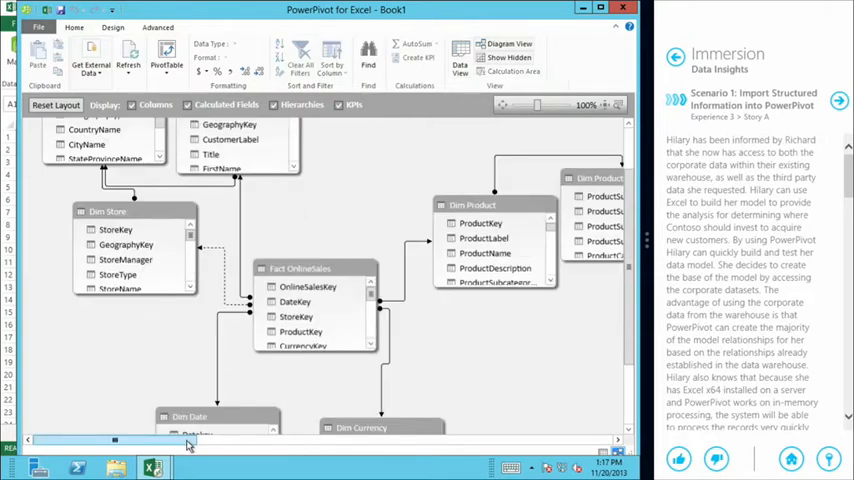
Pan right across the diagram to reach the Dim WebUser, V_Customer and V_FactVisit tables.
{"action": "left_click_drag", "start_coordinate": [115, 439], "coordinate": [243, 439]}
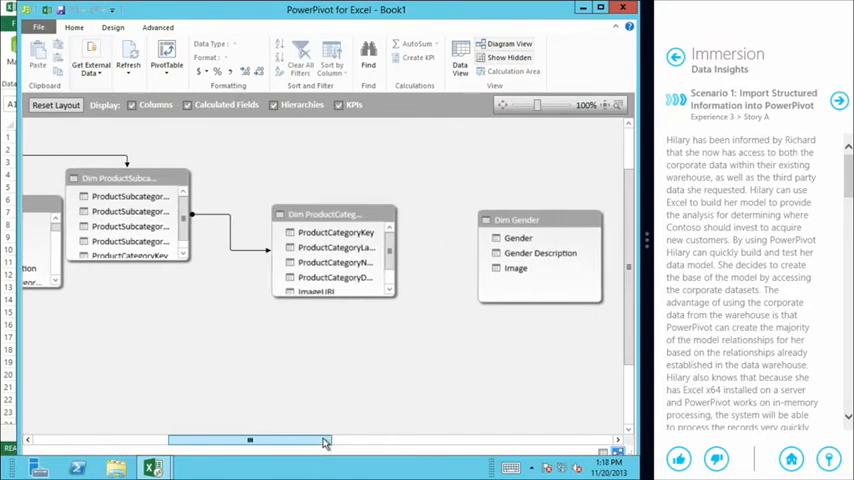
{"action": "left_click_drag", "start_coordinate": [250, 439], "coordinate": [346, 439]}
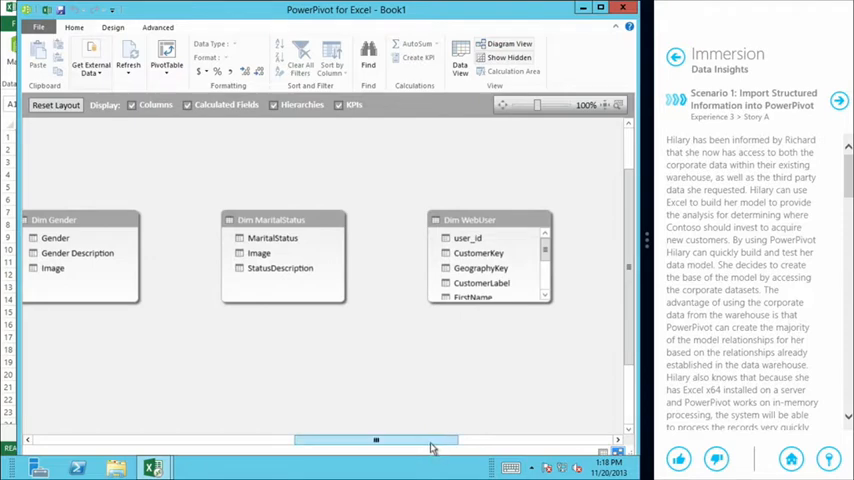
{"action": "left_click_drag", "start_coordinate": [375, 440], "coordinate": [455, 440]}
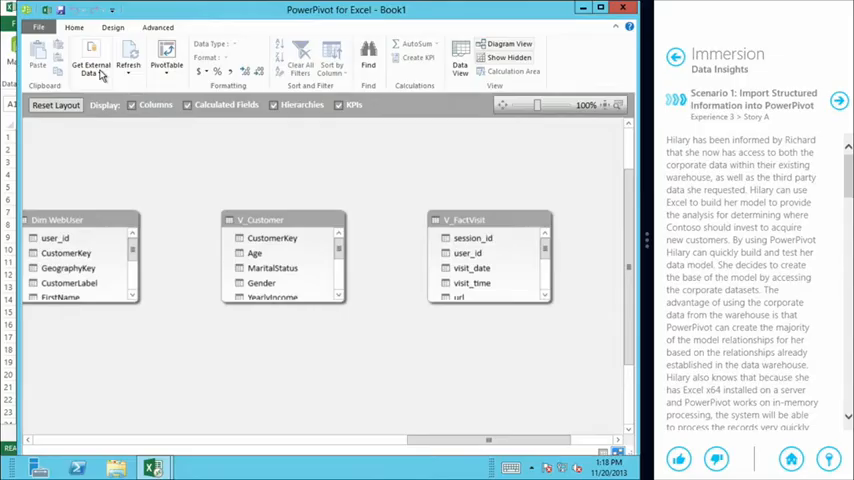
{"action": "left_click", "coordinate": [90, 62]}
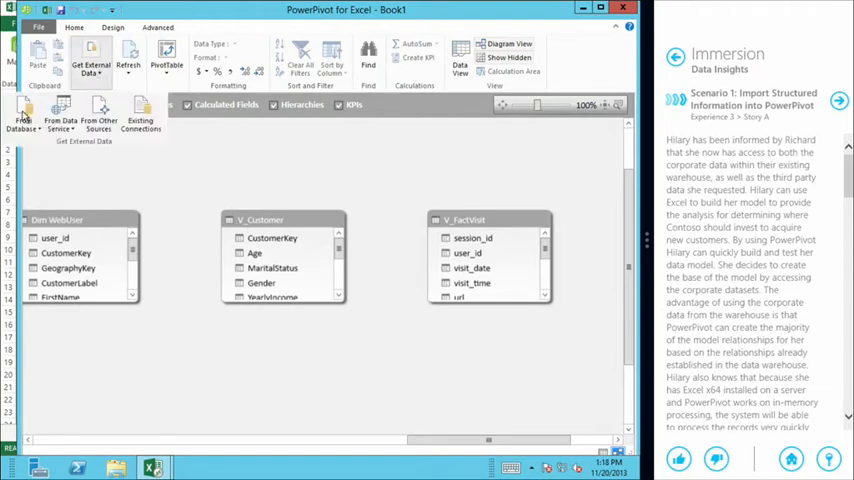
{"action": "mouse_move", "coordinate": [224, 161]}
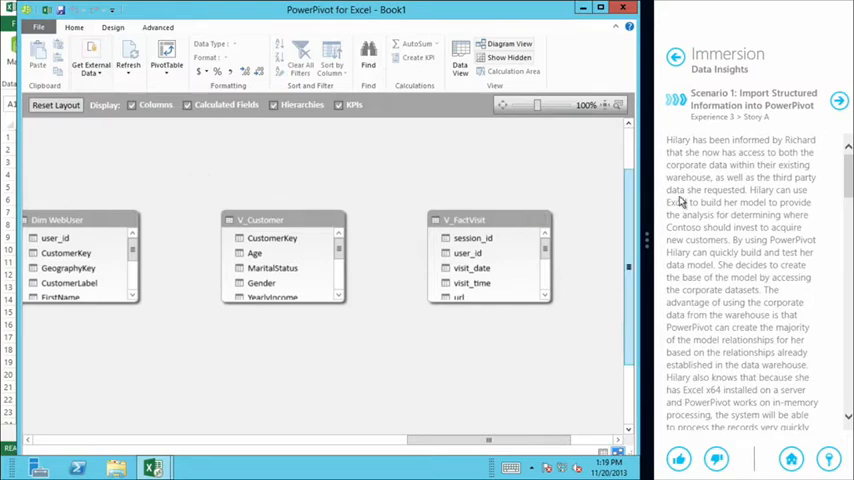
Advance the Immersion guide to Scenario 2: importing HDInsight Hive census data.
{"action": "left_click", "coordinate": [838, 101]}
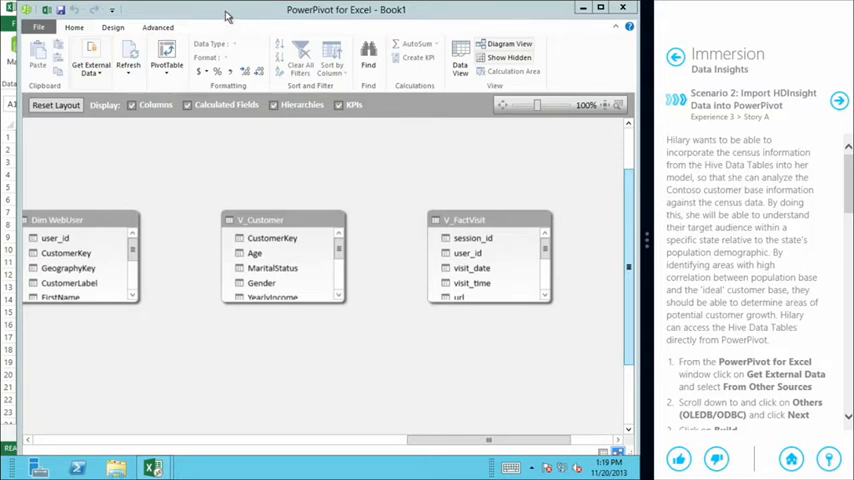
{"action": "mouse_move", "coordinate": [101, 79]}
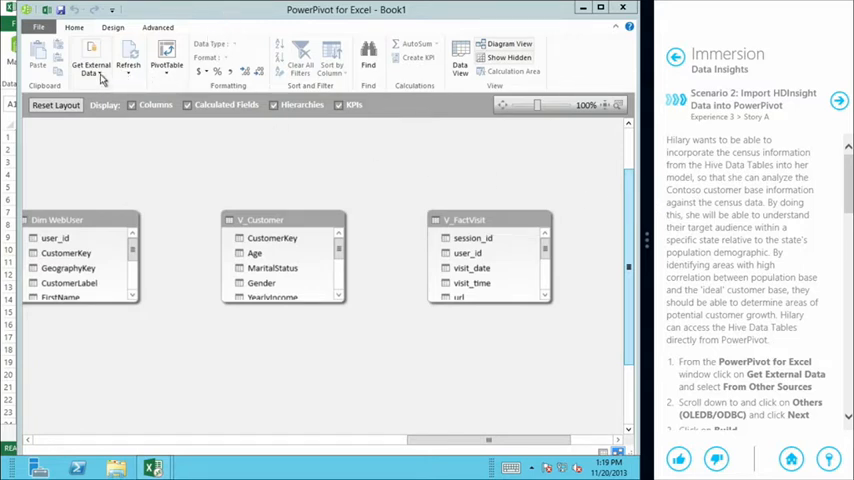